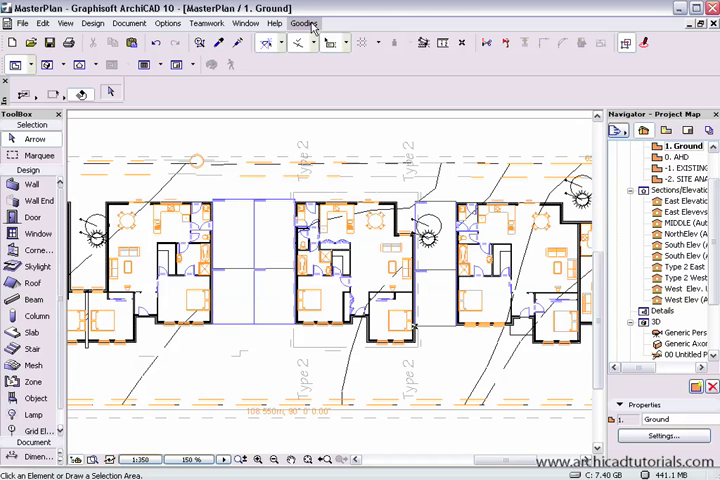
Step: Open the Goodies menu to reach the Check Duplicates Select and Delete options
{"action": "left_click", "coordinate": [304, 23]}
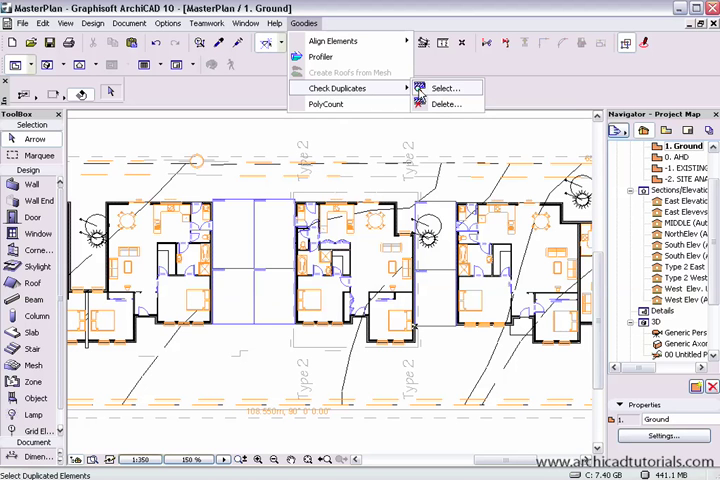
Step: Select the two duplicated elements, including a double bed, then reopen Goodies
{"action": "left_click", "coordinate": [445, 88]}
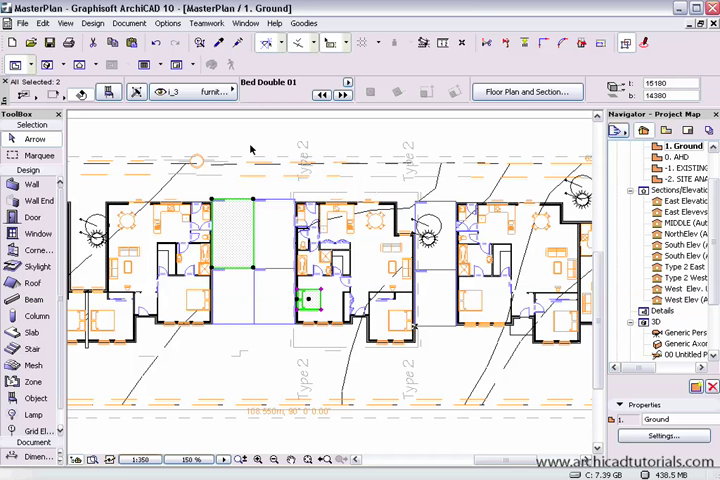
{"action": "left_click", "coordinate": [303, 23]}
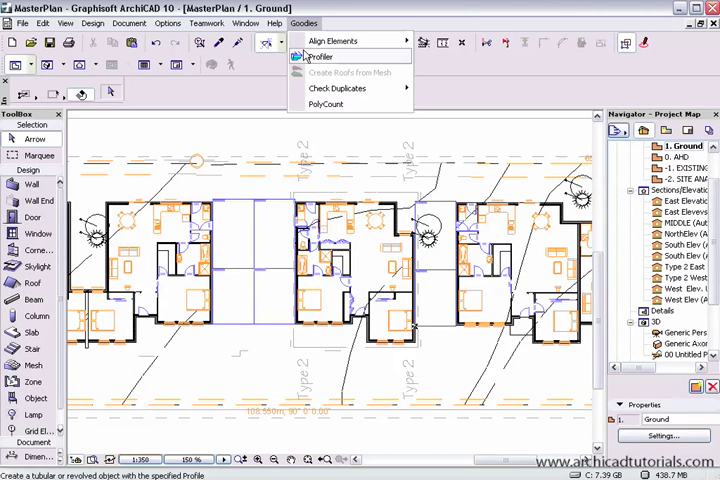
Step: Run Check Duplicates Delete with In Entire Project, removing both duplicates
{"action": "left_click", "coordinate": [338, 88]}
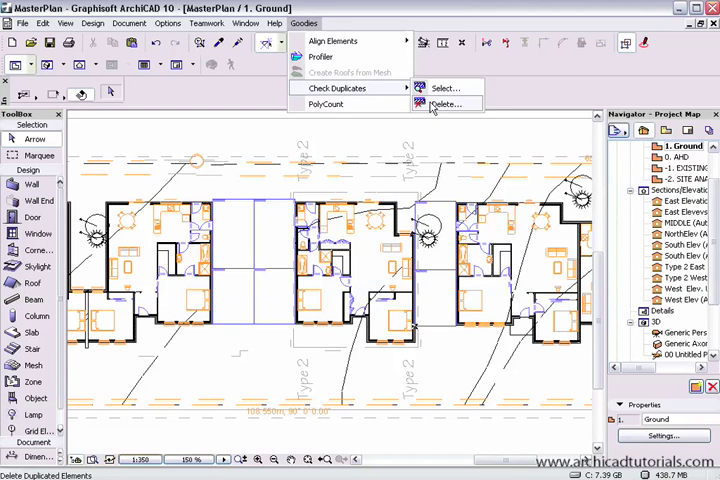
{"action": "left_click", "coordinate": [444, 104]}
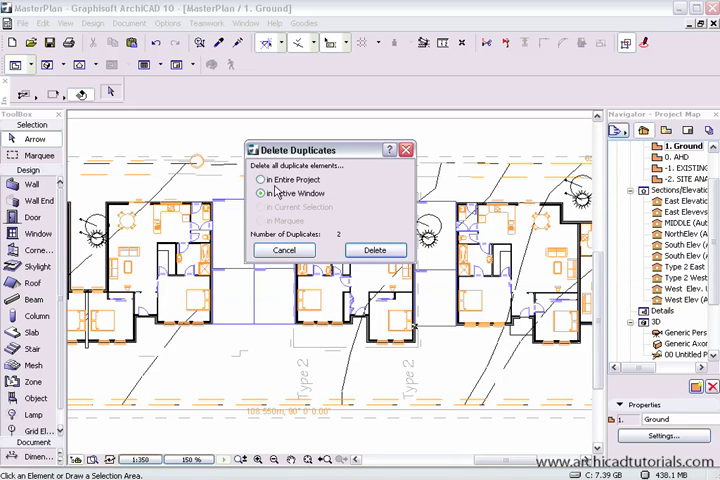
{"action": "left_click", "coordinate": [261, 193]}
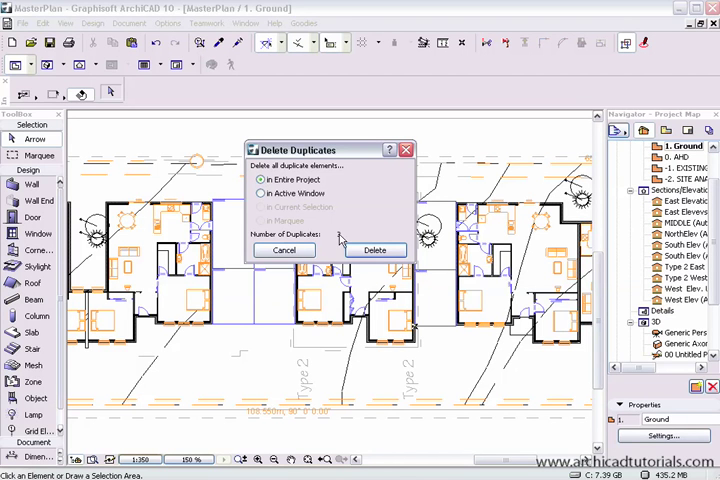
{"action": "left_click", "coordinate": [374, 249]}
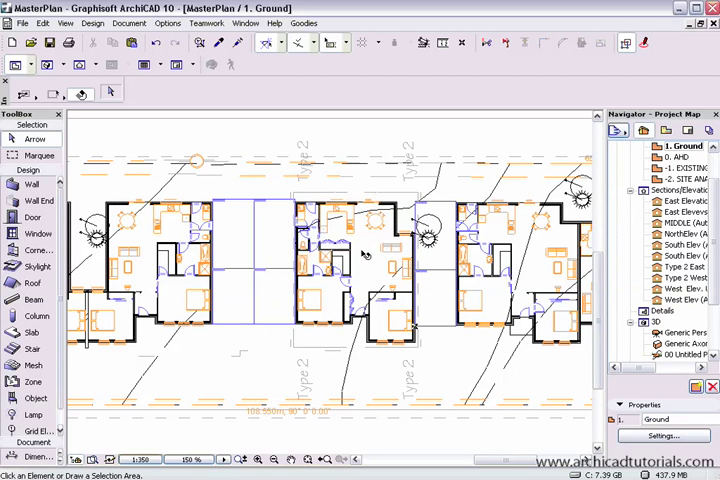
{"action": "mouse_move", "coordinate": [362, 159]}
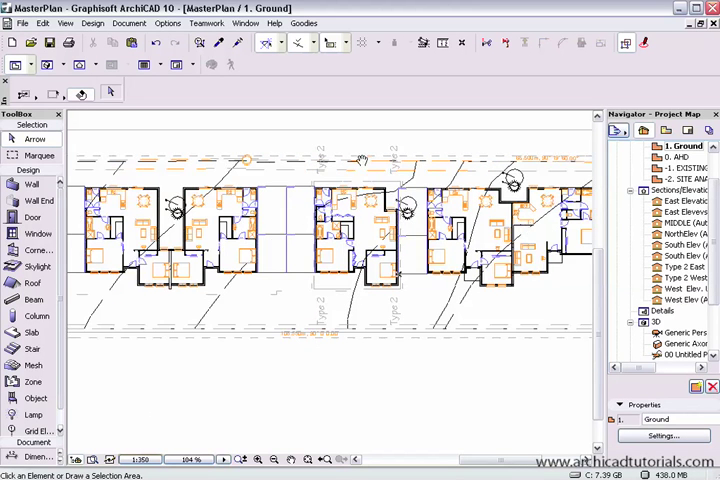
Step: Rerun Check Duplicates Select and confirm Number of Duplicates reads 0
{"action": "left_click", "coordinate": [303, 23]}
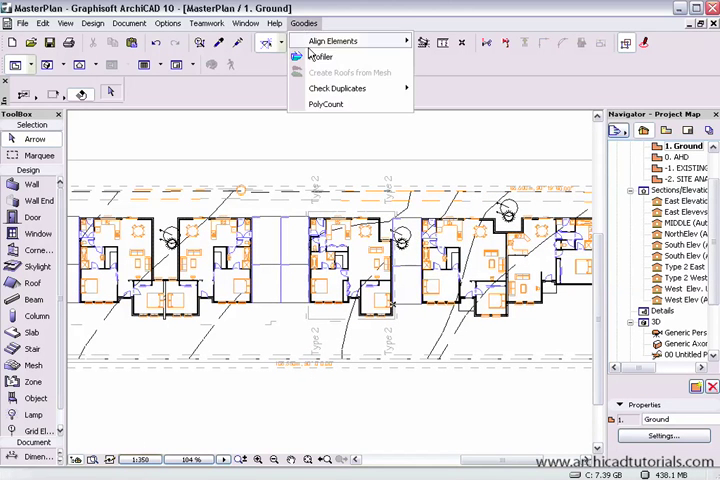
{"action": "mouse_move", "coordinate": [338, 88]}
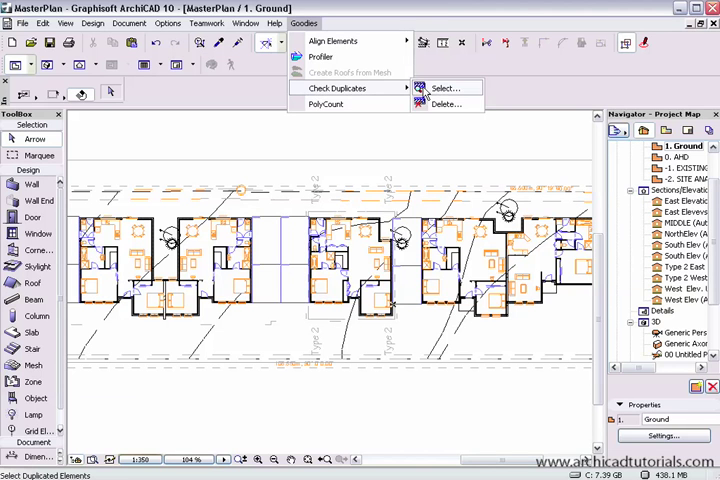
{"action": "left_click", "coordinate": [444, 88]}
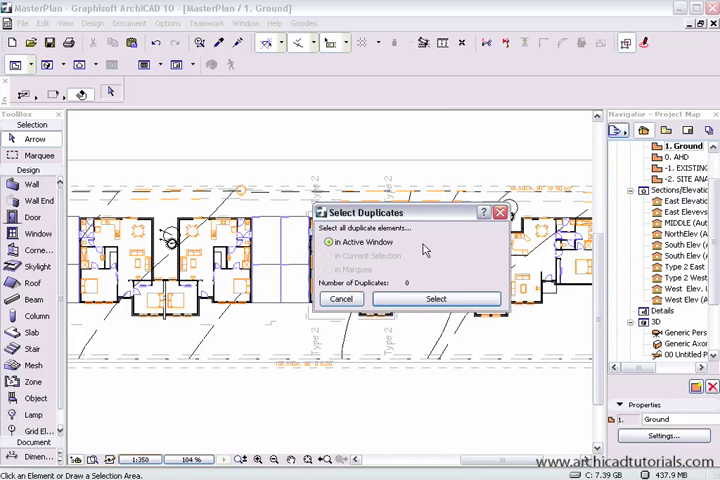